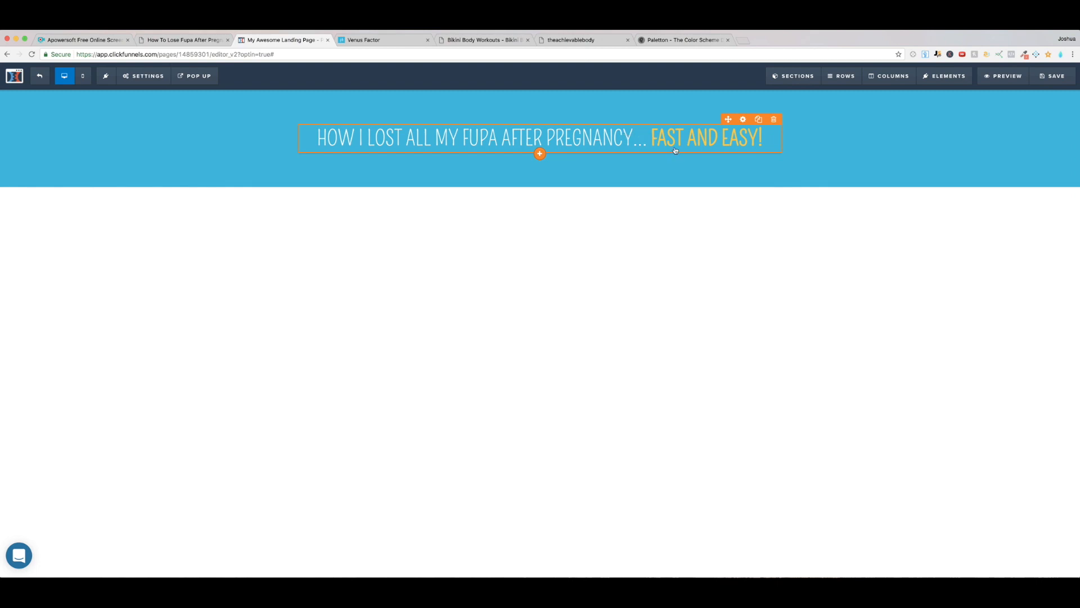
{"action": "mouse_move", "coordinate": [656, 149]}
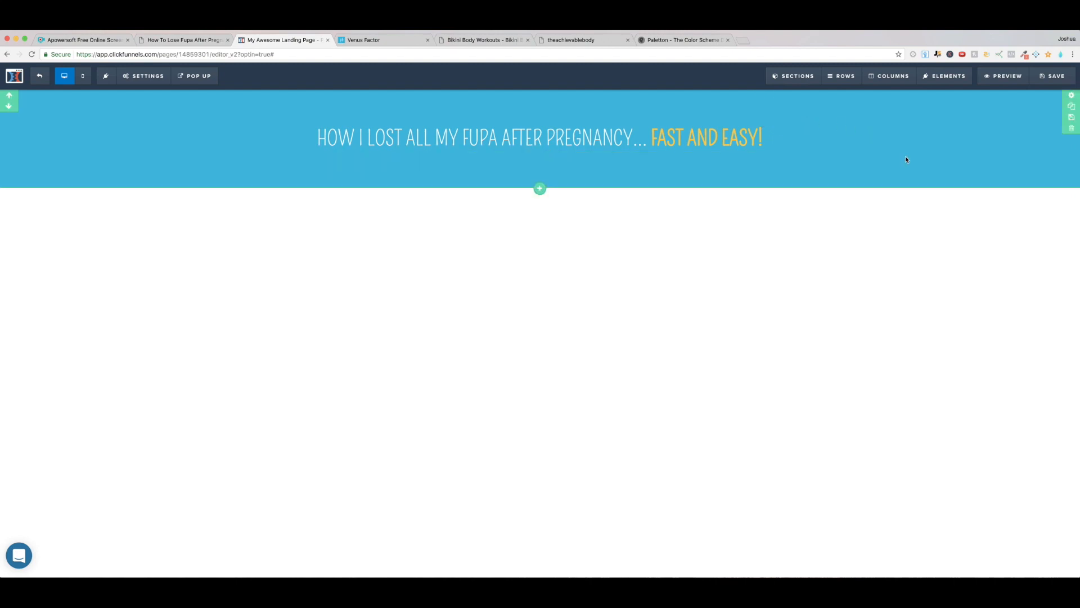
{"action": "mouse_move", "coordinate": [1027, 165]}
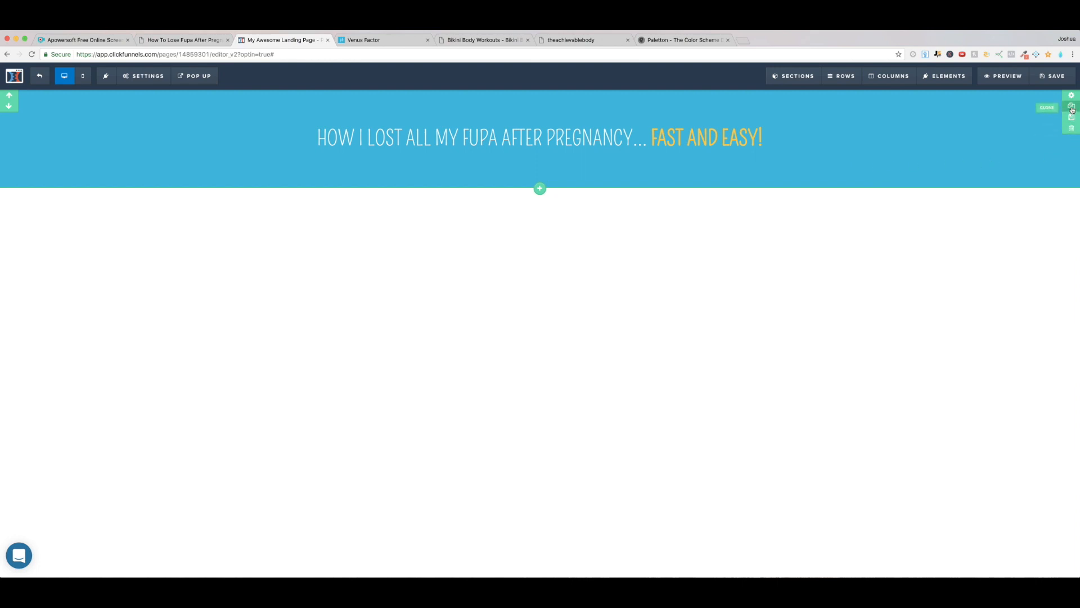
Clone the blue headline section so an identical copy appears below it.
{"action": "left_click", "coordinate": [1072, 108]}
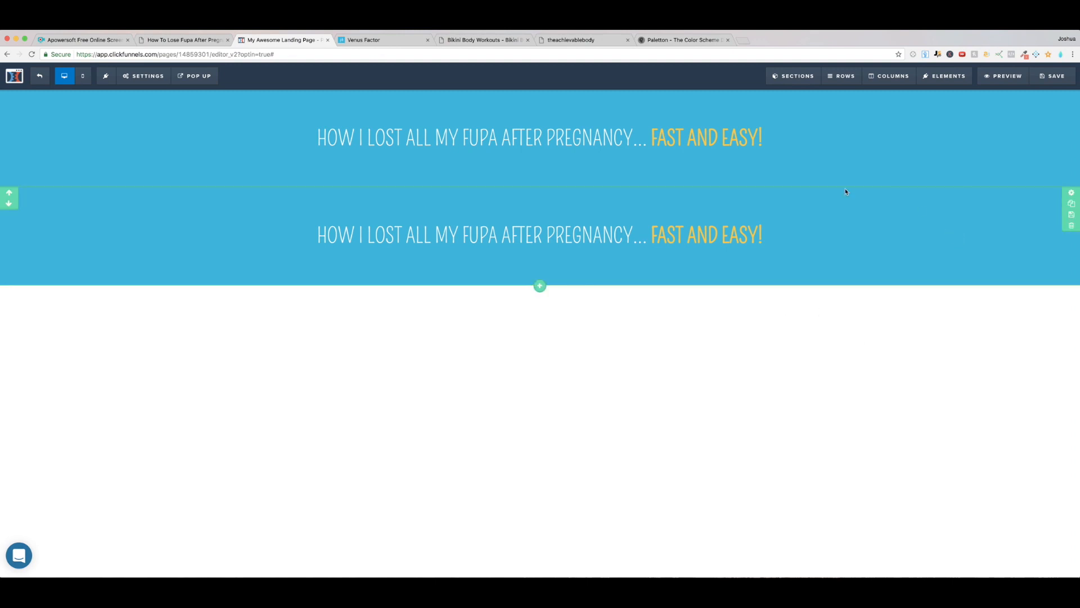
{"action": "mouse_move", "coordinate": [1045, 223]}
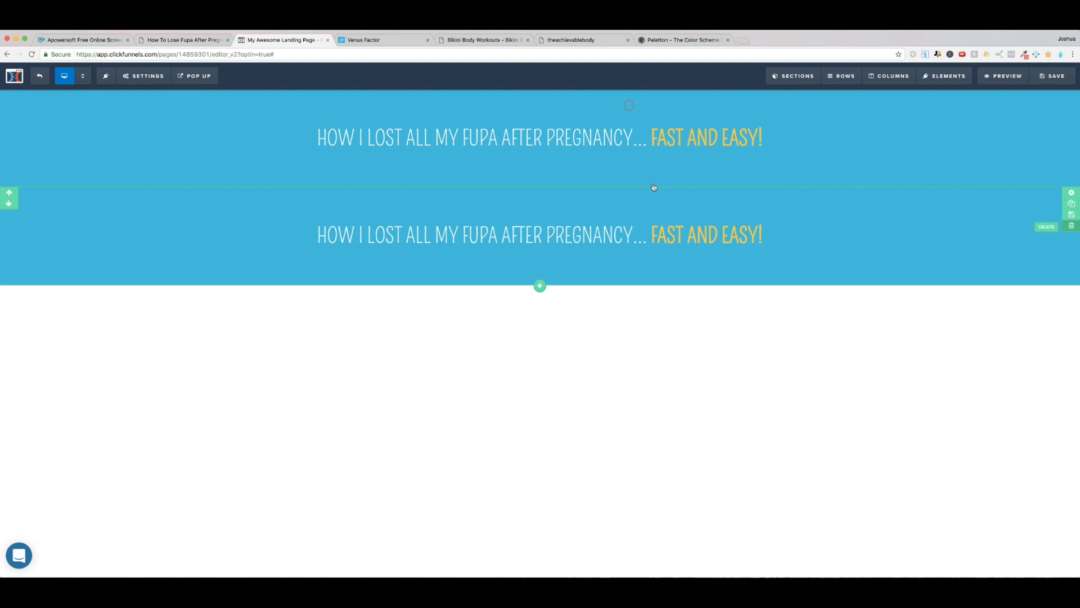
Delete the cloned section, clone the headline row, then delete that row and confirm.
{"action": "left_click", "coordinate": [1047, 226]}
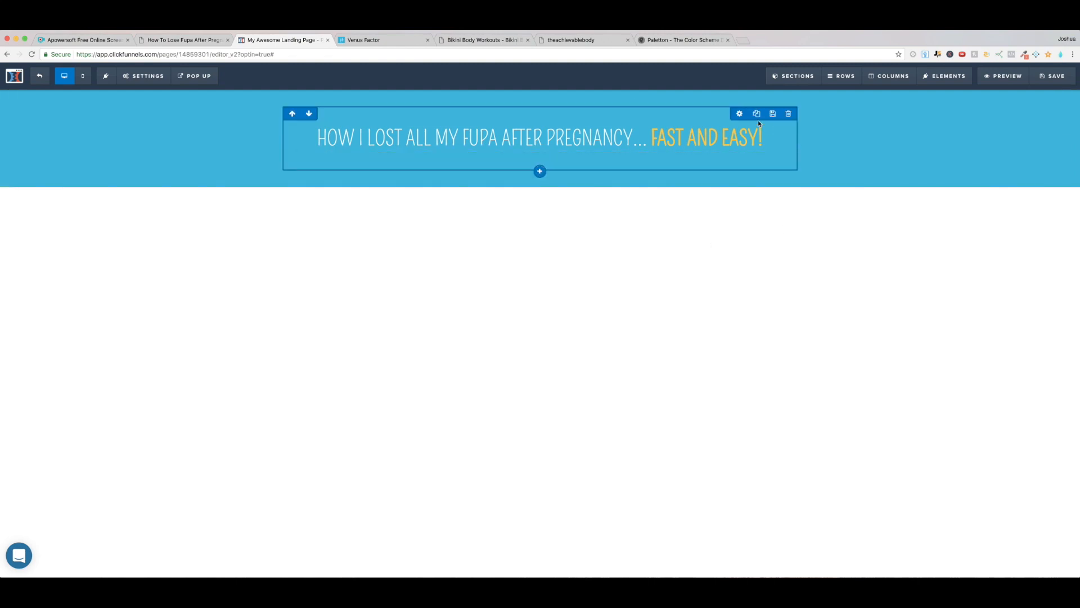
{"action": "mouse_move", "coordinate": [756, 114]}
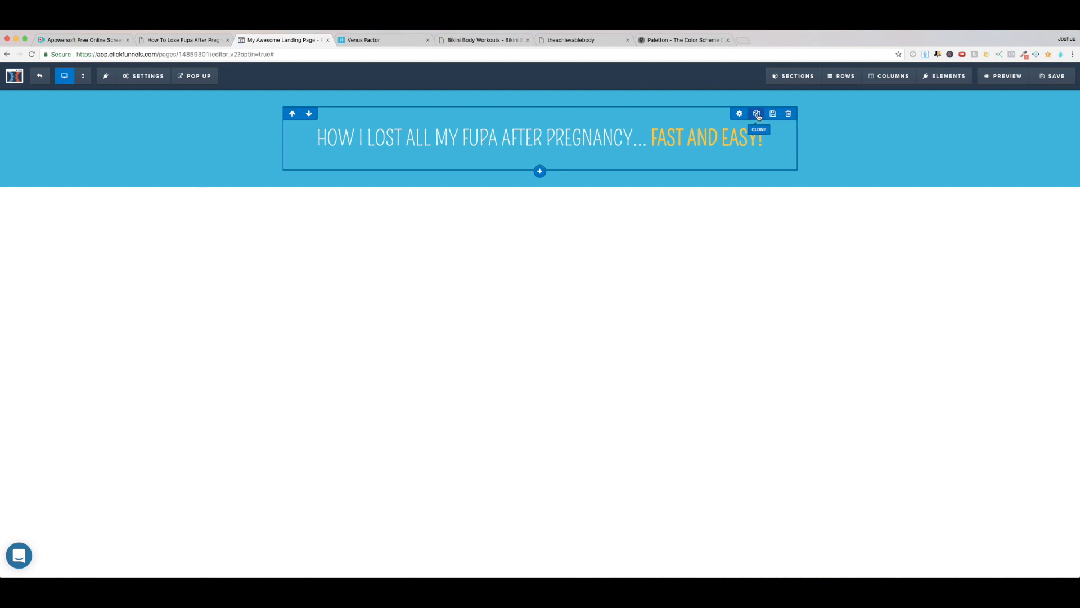
{"action": "left_click", "coordinate": [758, 114]}
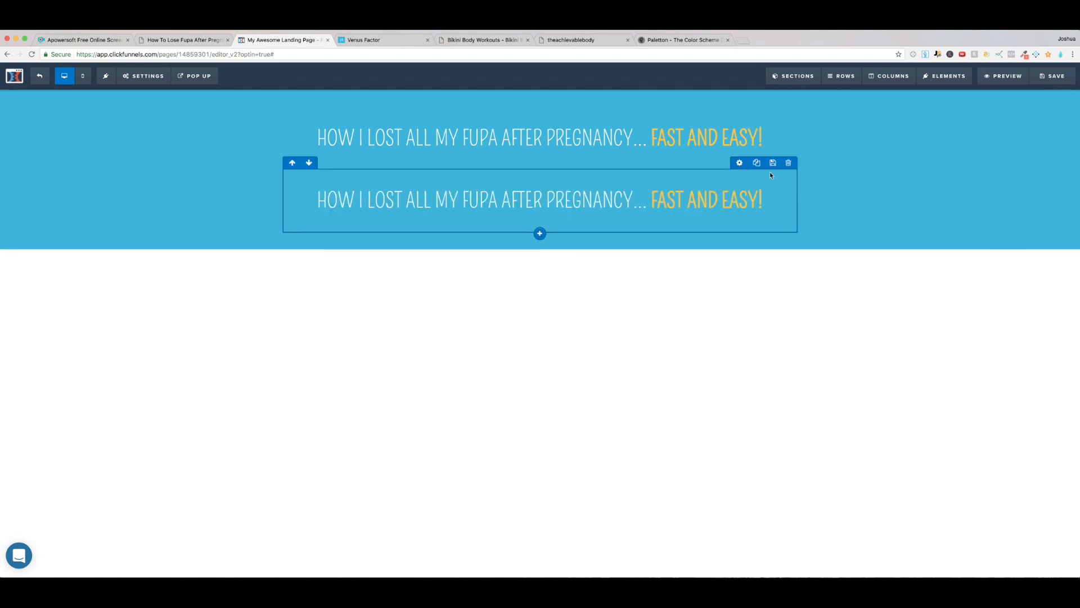
{"action": "left_click", "coordinate": [788, 162]}
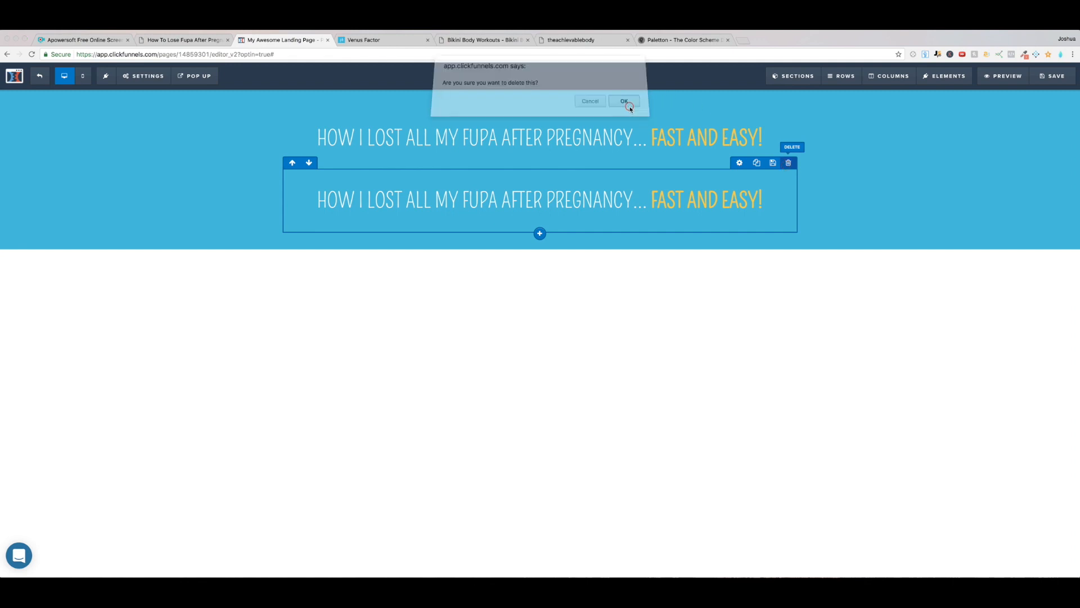
{"action": "left_click", "coordinate": [622, 101]}
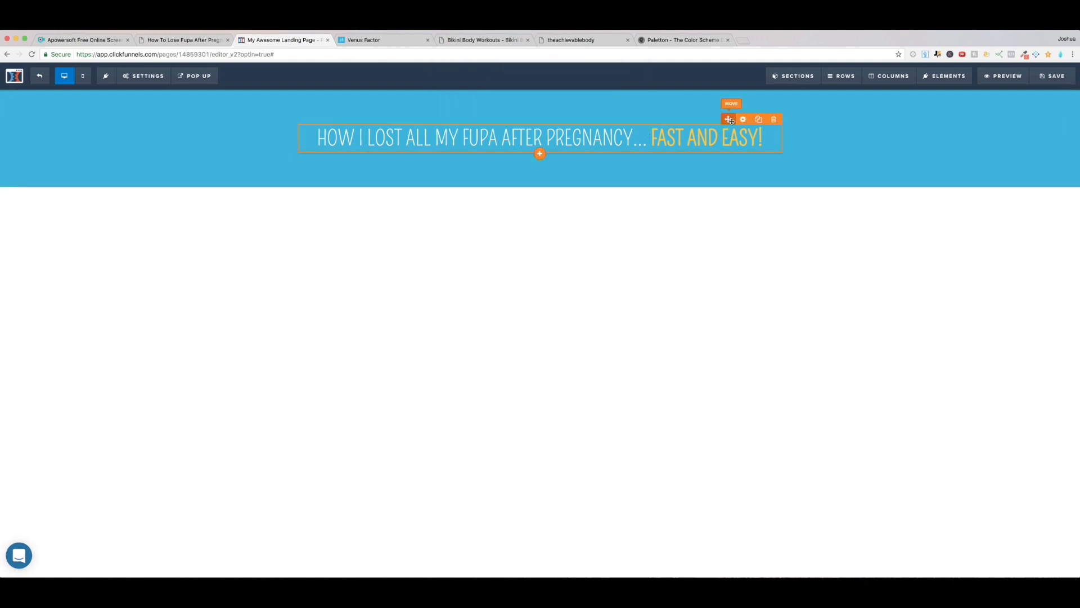
Clone the headline element, stacking a second identical headline inside the section.
{"action": "left_click", "coordinate": [758, 119]}
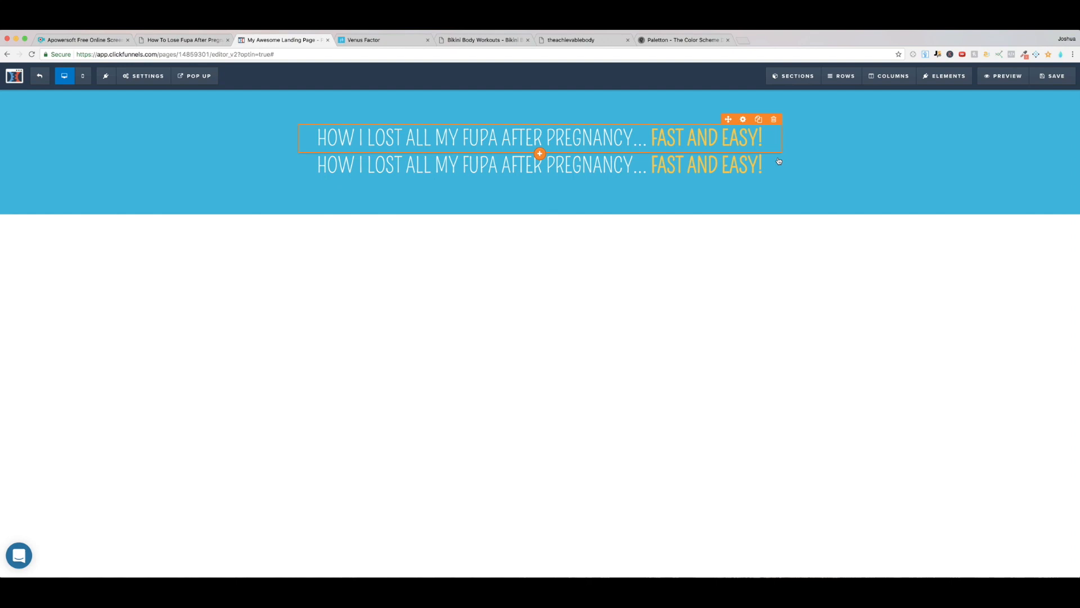
{"action": "mouse_move", "coordinate": [617, 151]}
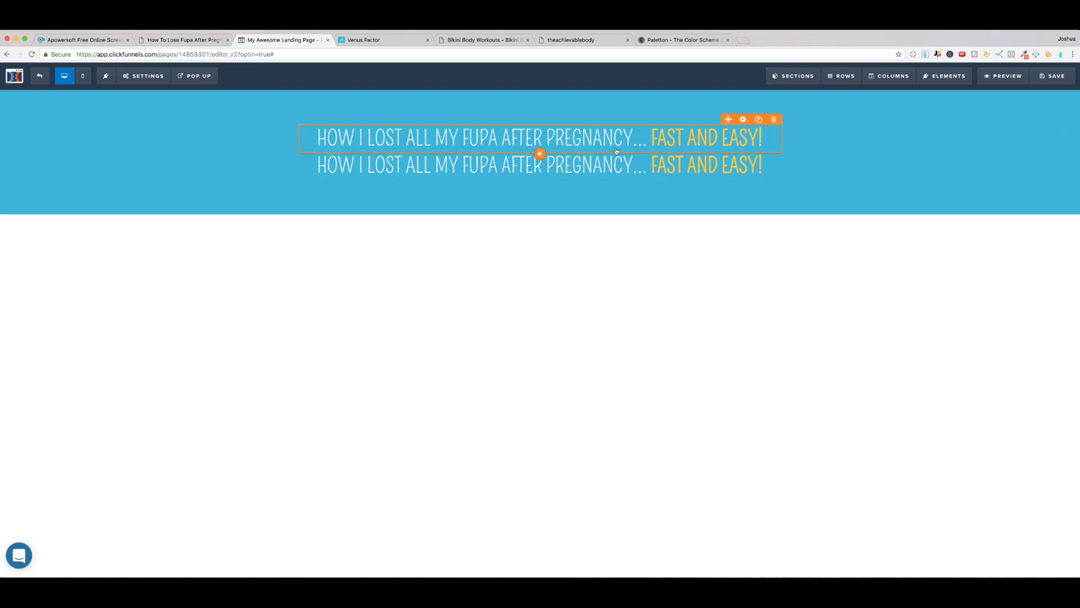